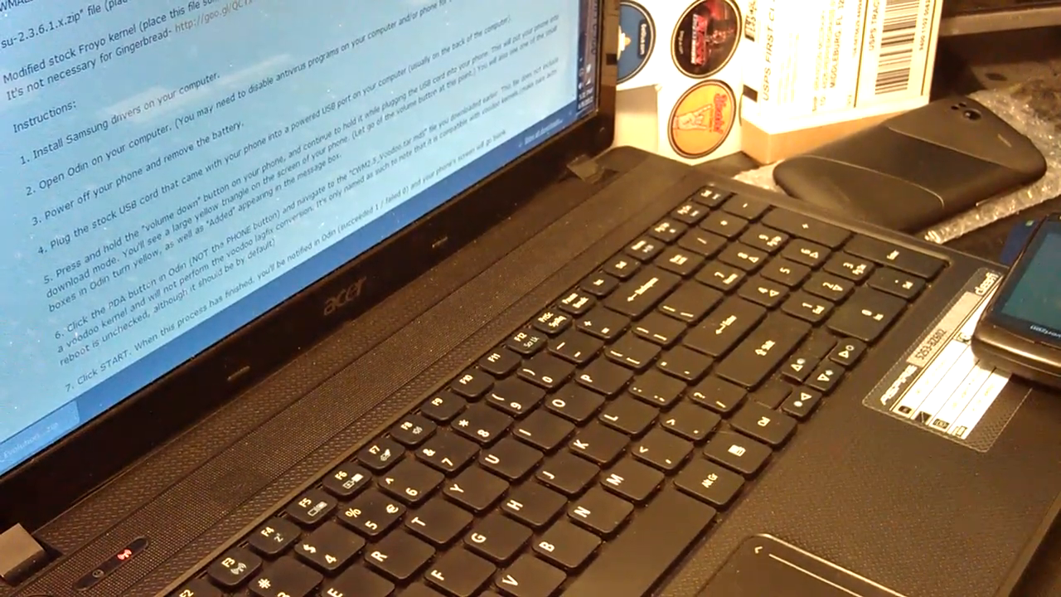
{"action": "scroll", "scroll_direction": "up", "scroll_amount": 3}
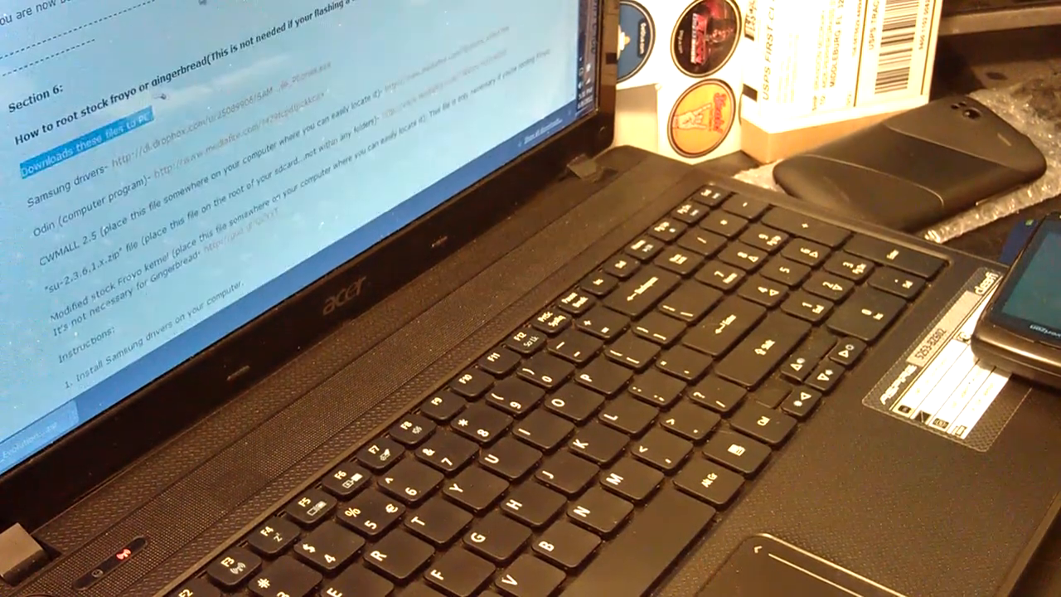
{"action": "scroll", "scroll_direction": "down", "scroll_amount": 3}
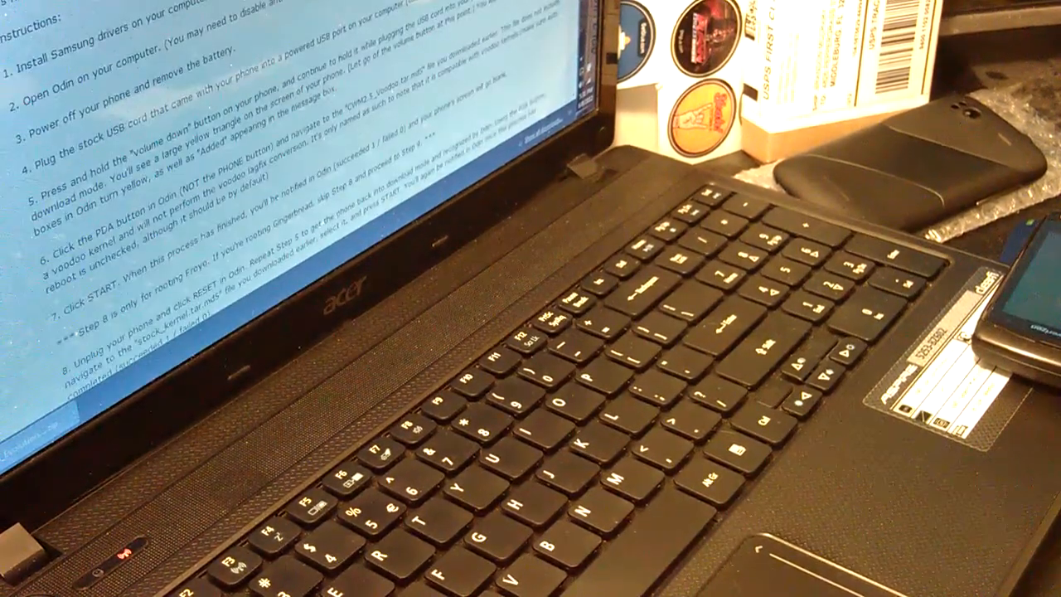
{"action": "scroll", "scroll_direction": "up", "scroll_amount": 3}
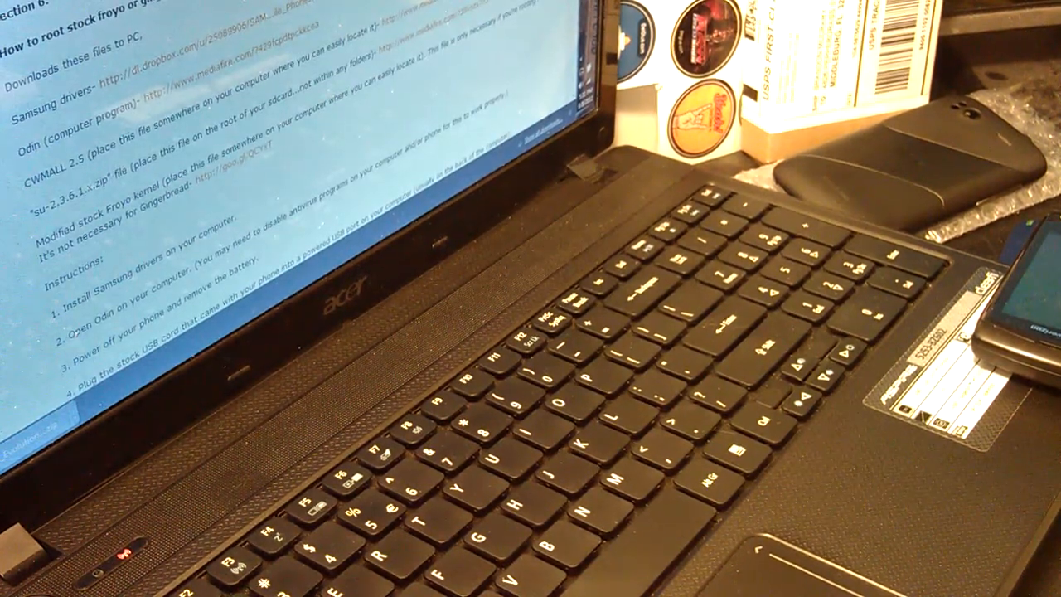
{"action": "scroll", "scroll_direction": "down", "scroll_amount": 3}
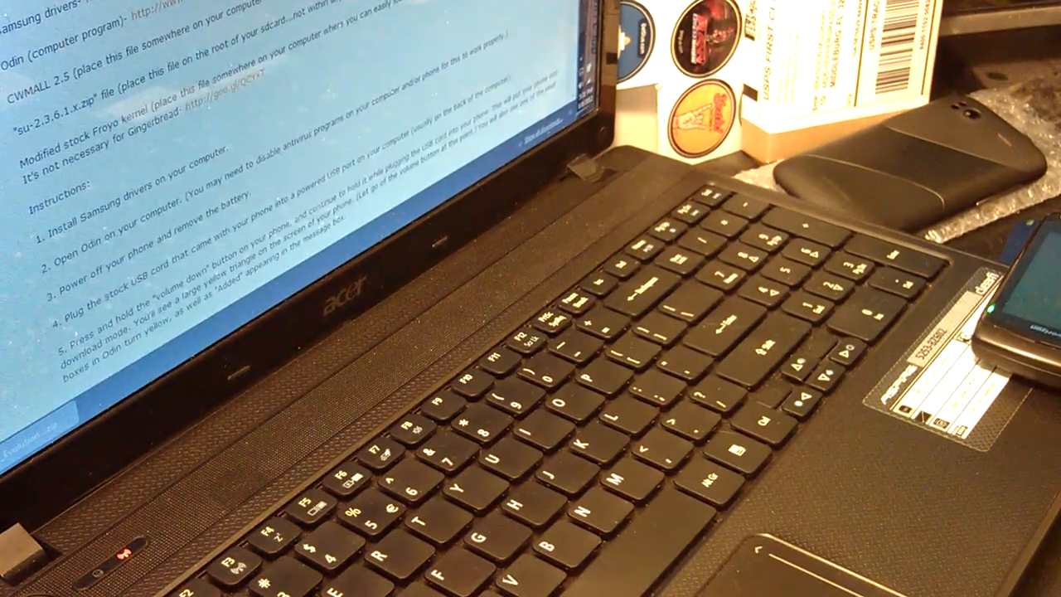
{"action": "scroll", "scroll_direction": "down", "scroll_amount": 3}
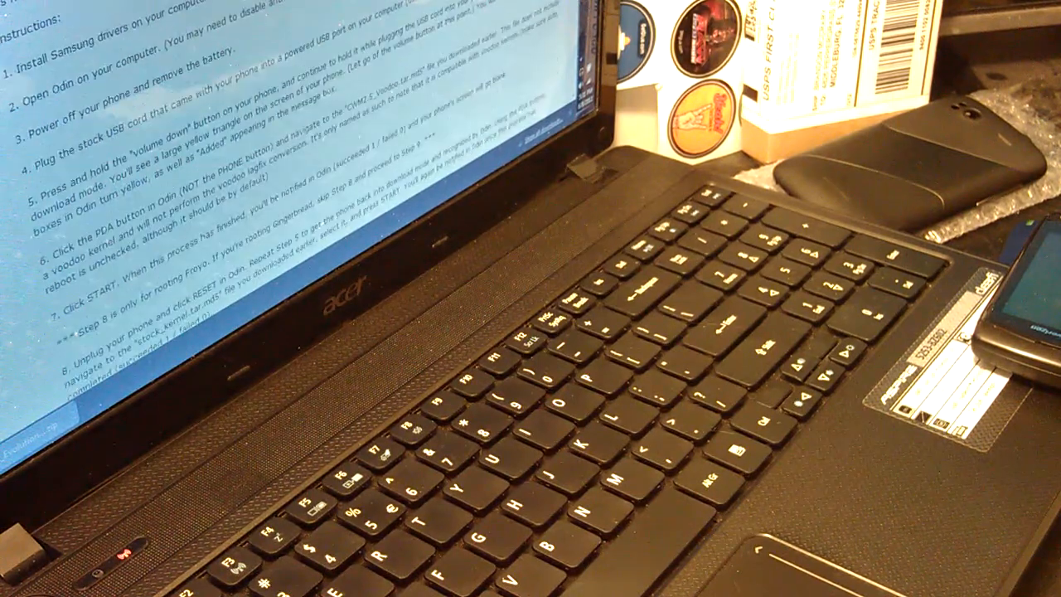